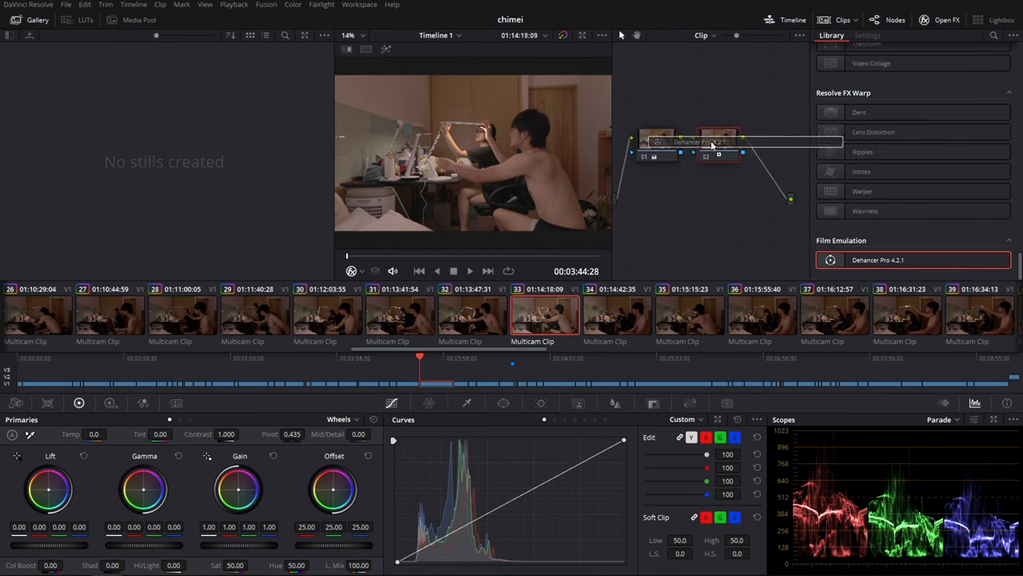
Set the Dehancer Pro source to the Apple iPhone camera profile
click(863, 36)
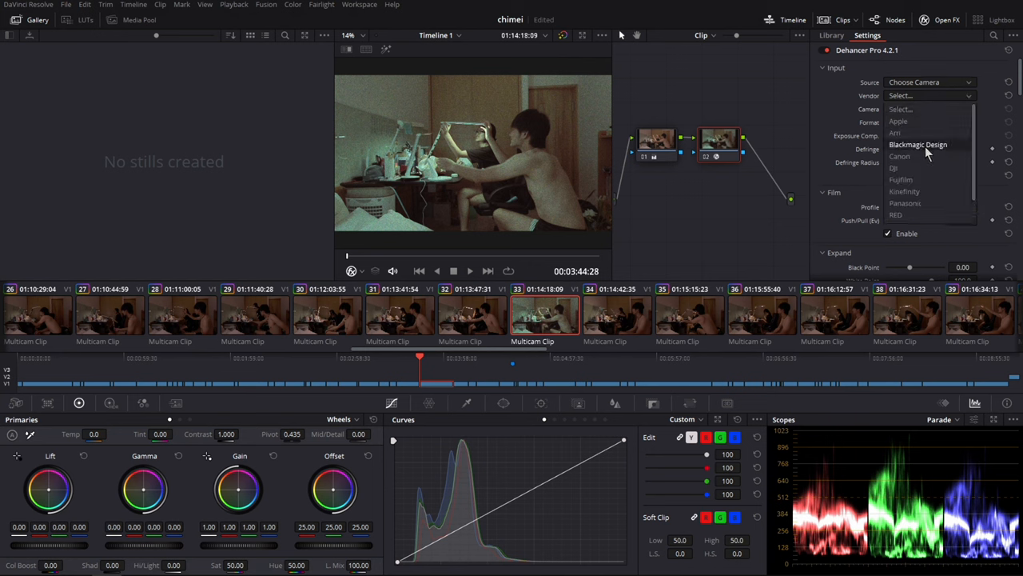
click(899, 122)
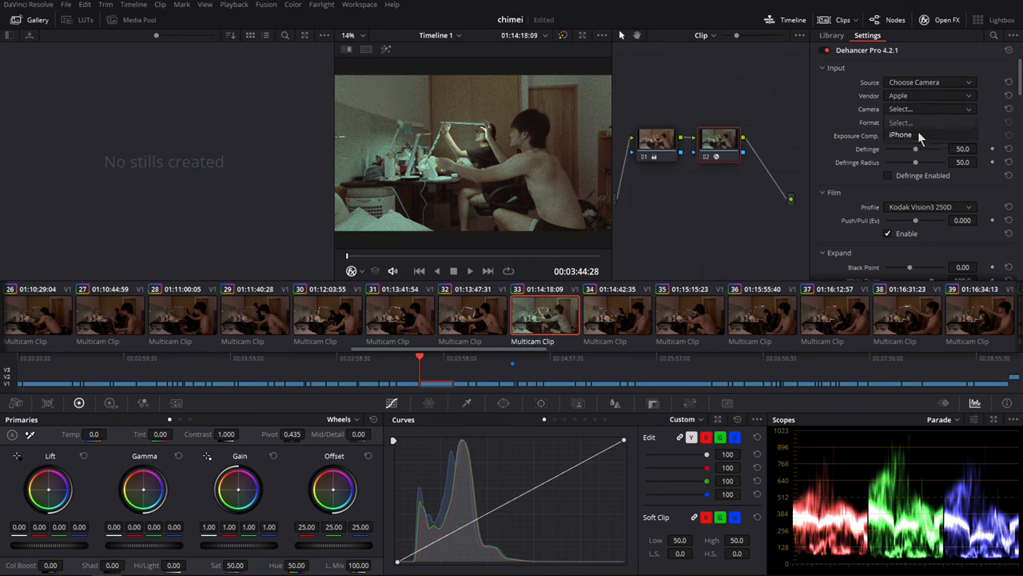
click(934, 109)
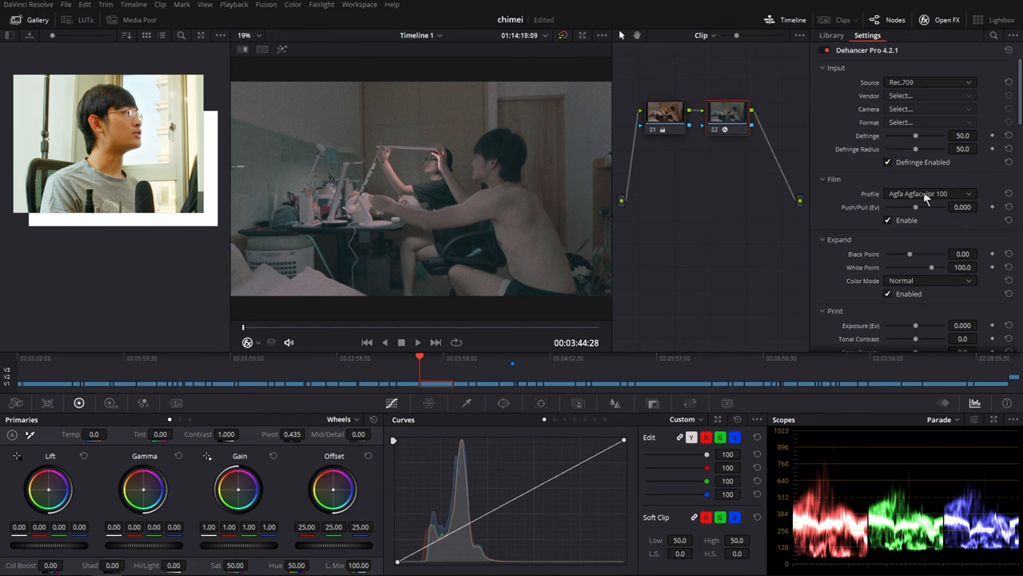
Cycle the film profile through Fujichrome Provia 100F, Ilford XP2 Super 400 and another stock
click(931, 193)
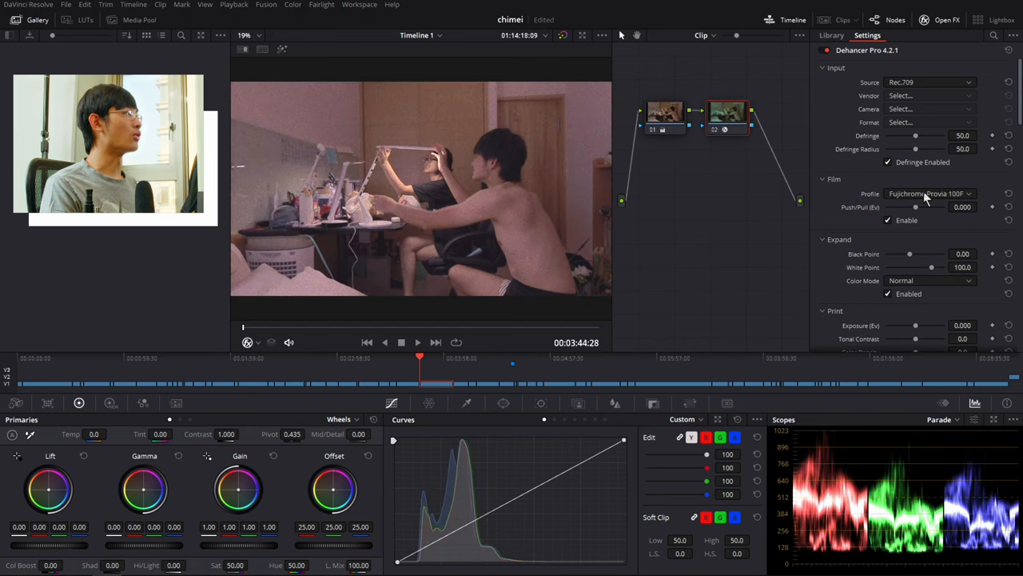
click(930, 193)
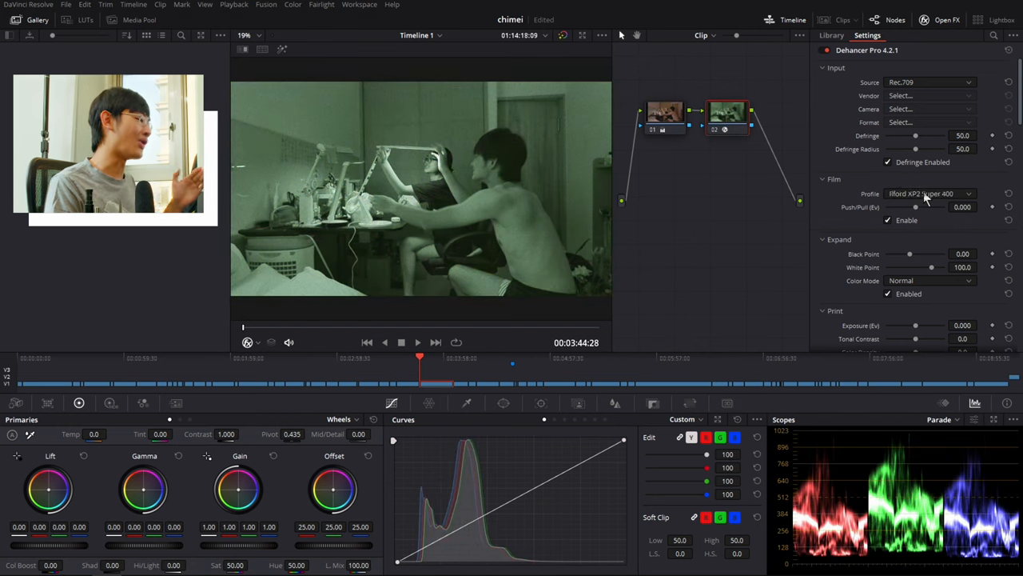
click(931, 194)
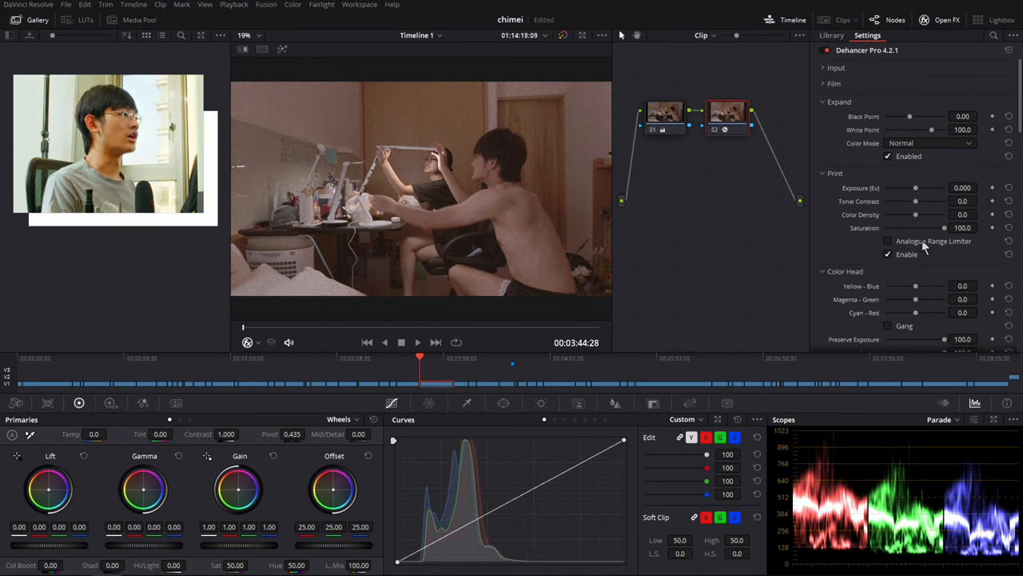
Enable the analogue range limiter and settle print colour density at about -51.8
click(888, 240)
text(3.8)
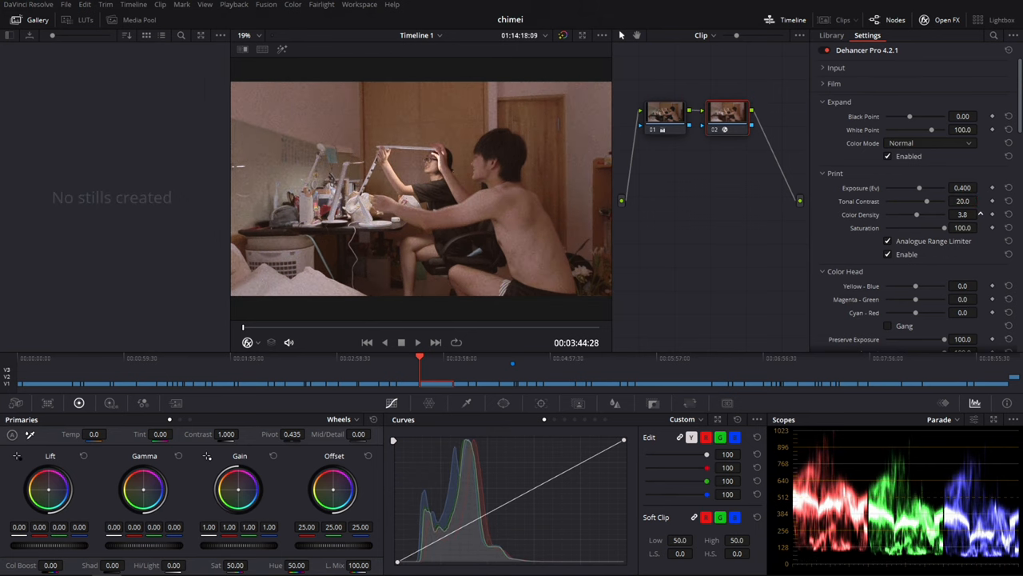
drag(918, 215, 929, 214)
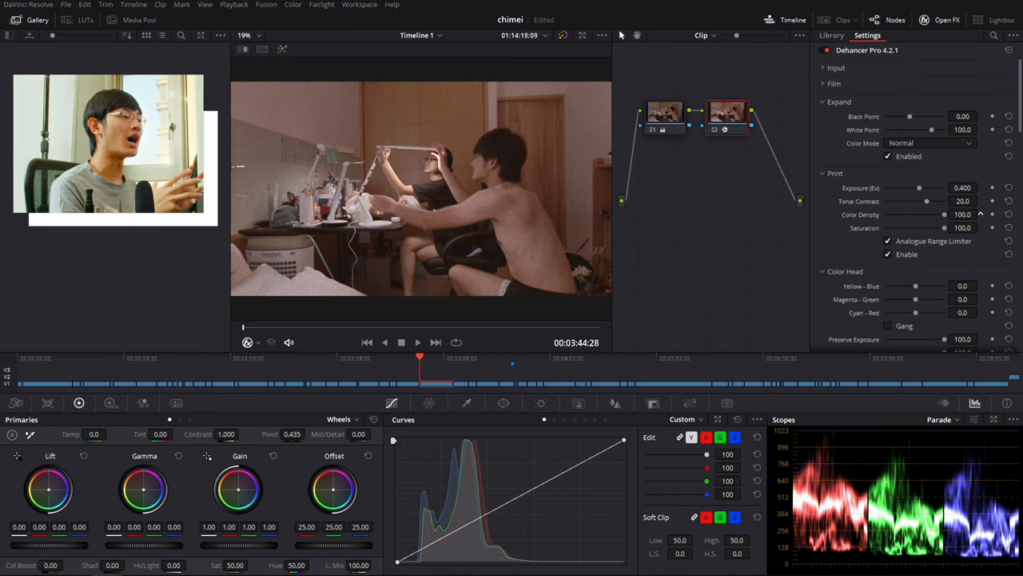
drag(944, 215, 899, 214)
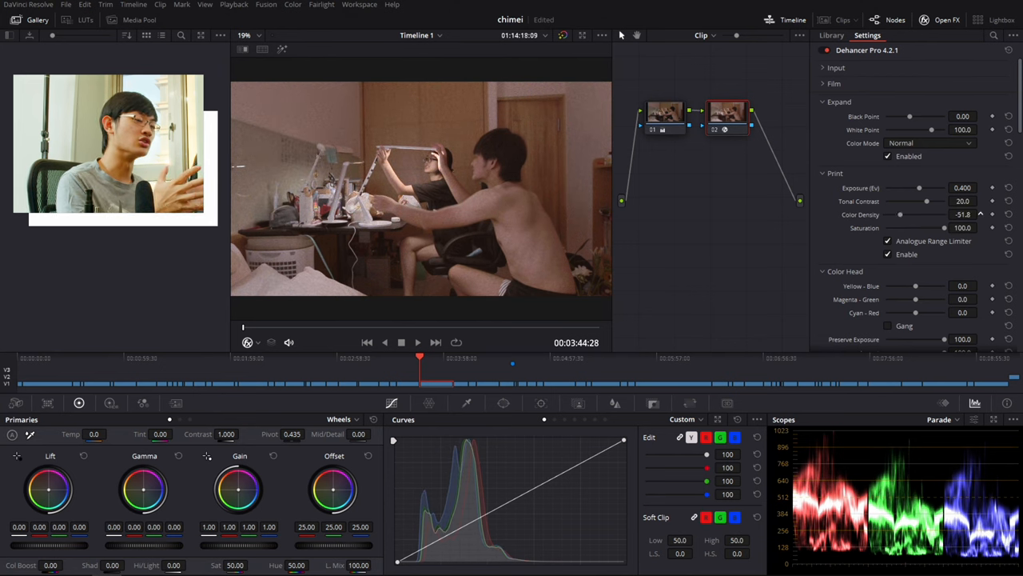
click(1009, 214)
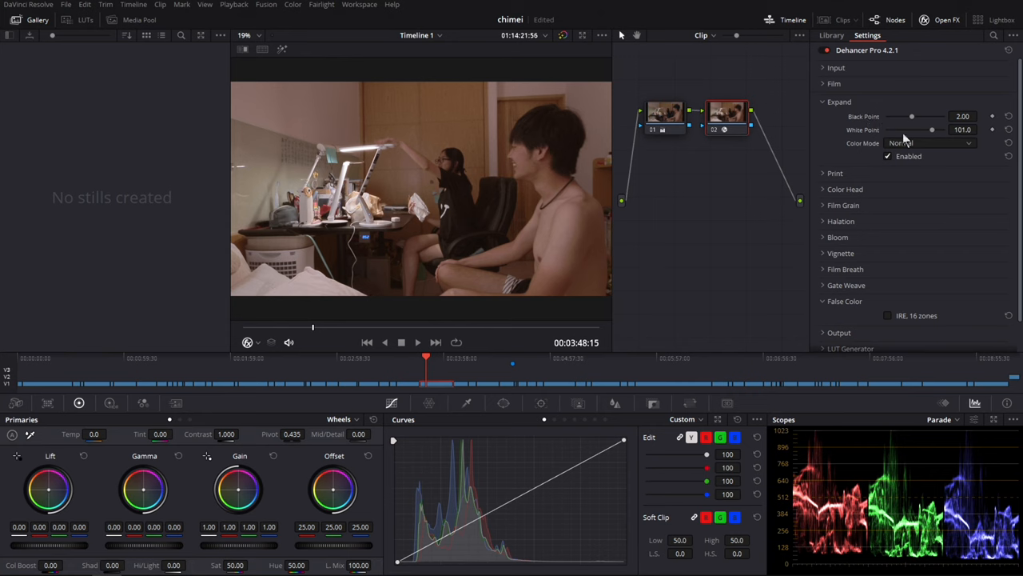
Raise the Expand black point to about 4.66
drag(912, 115, 930, 115)
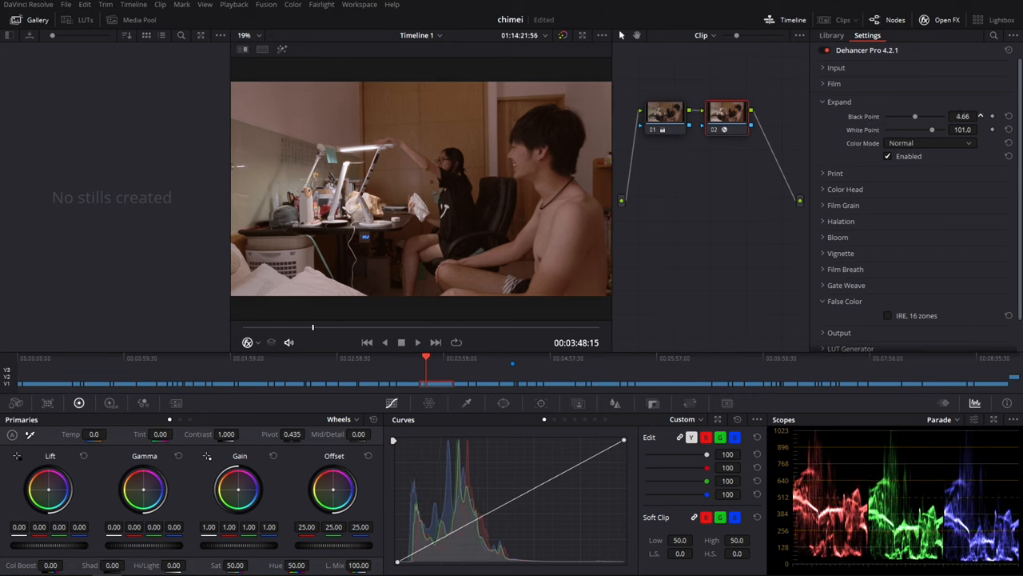
drag(915, 115, 918, 115)
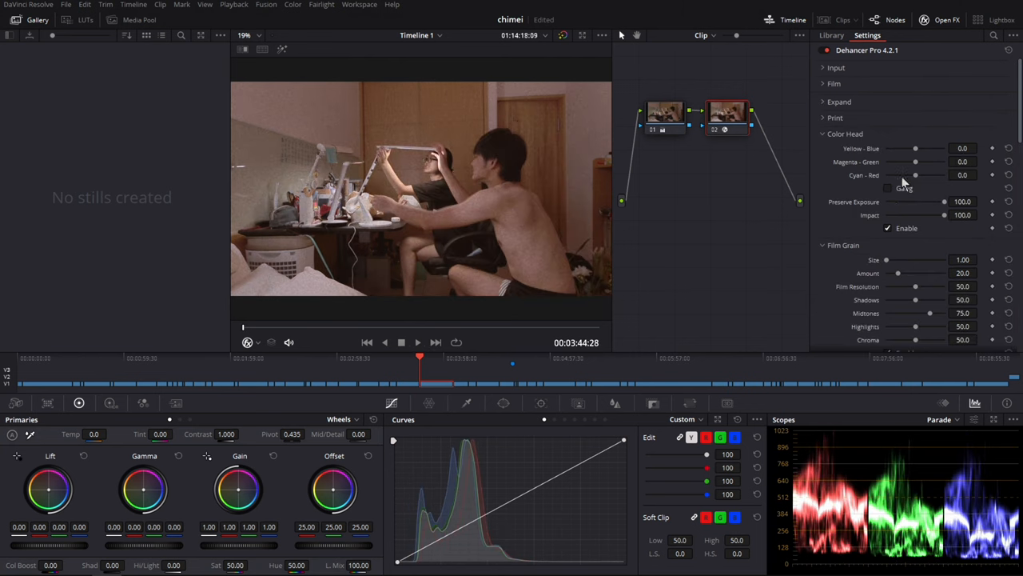
Gang the Color Head balances, shift them to about -3.2, then unlink for separate tweaks
click(889, 188)
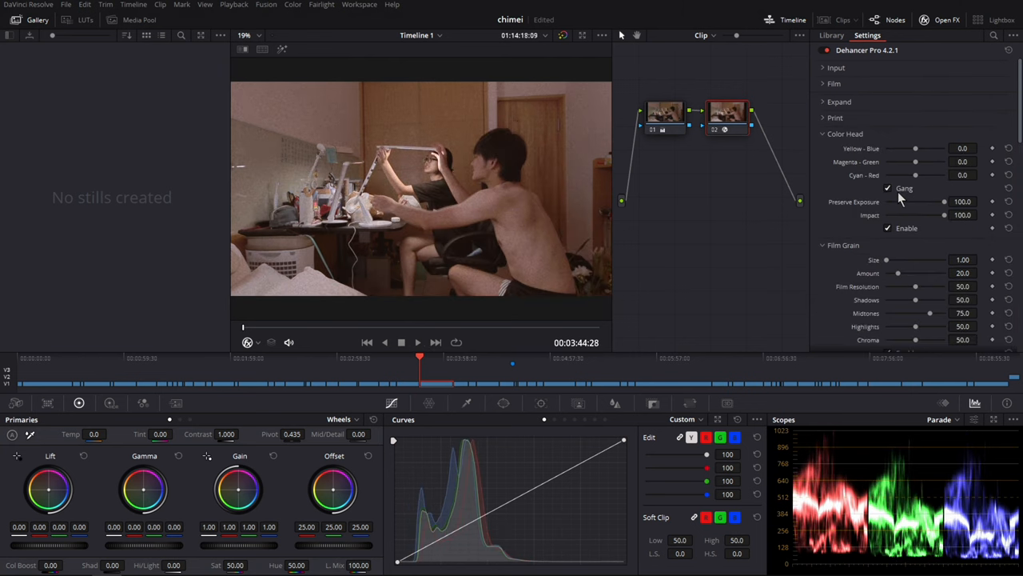
drag(914, 174, 927, 174)
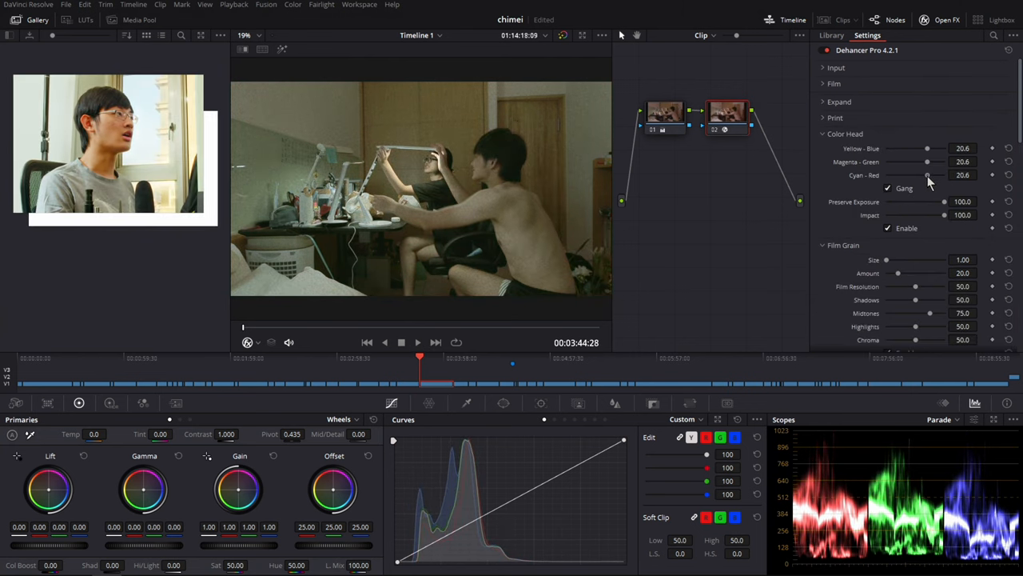
drag(927, 174, 899, 174)
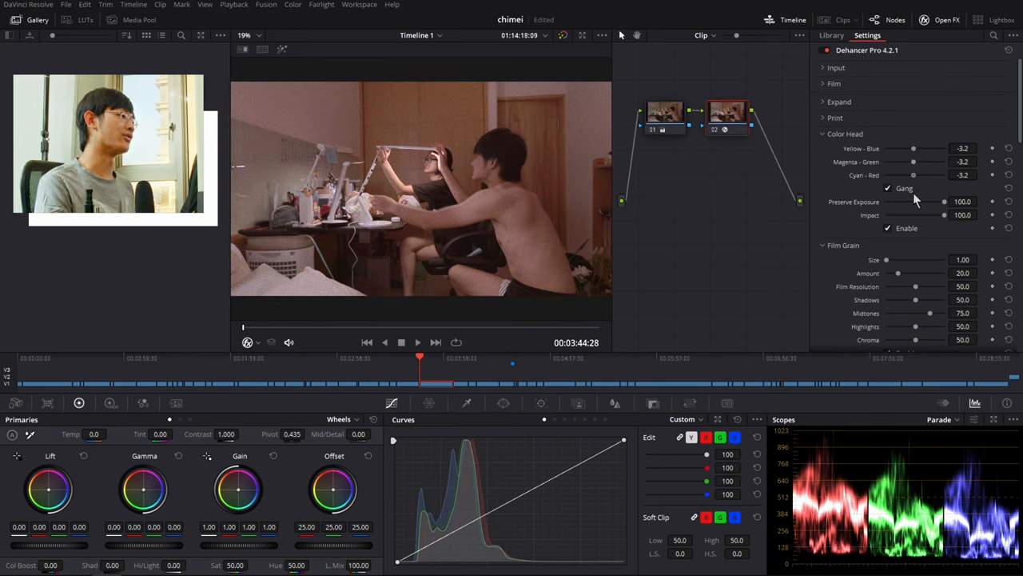
click(888, 189)
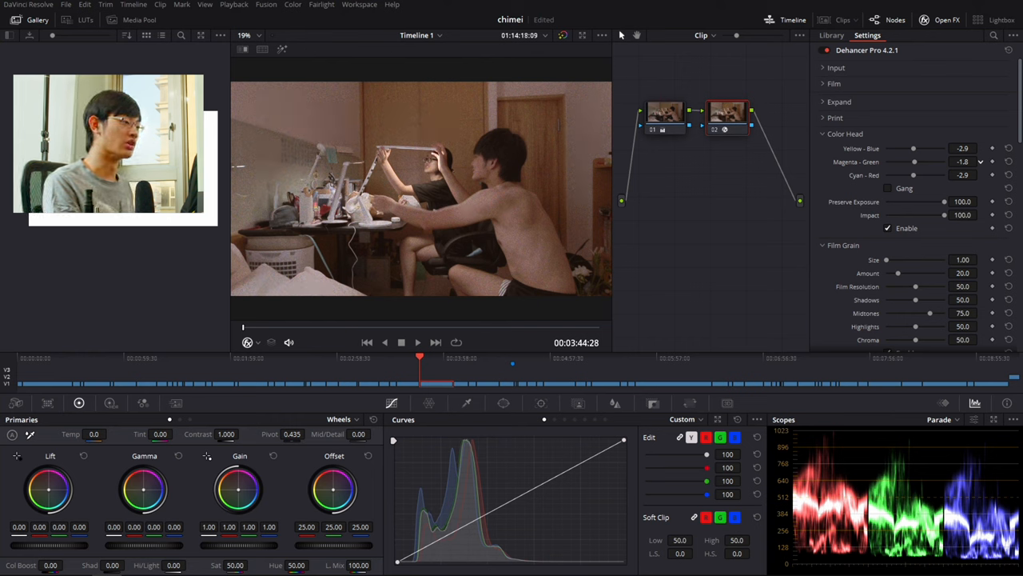
Enable Film Grain and toggle it off and on to compare the shot with and without grain
click(844, 134)
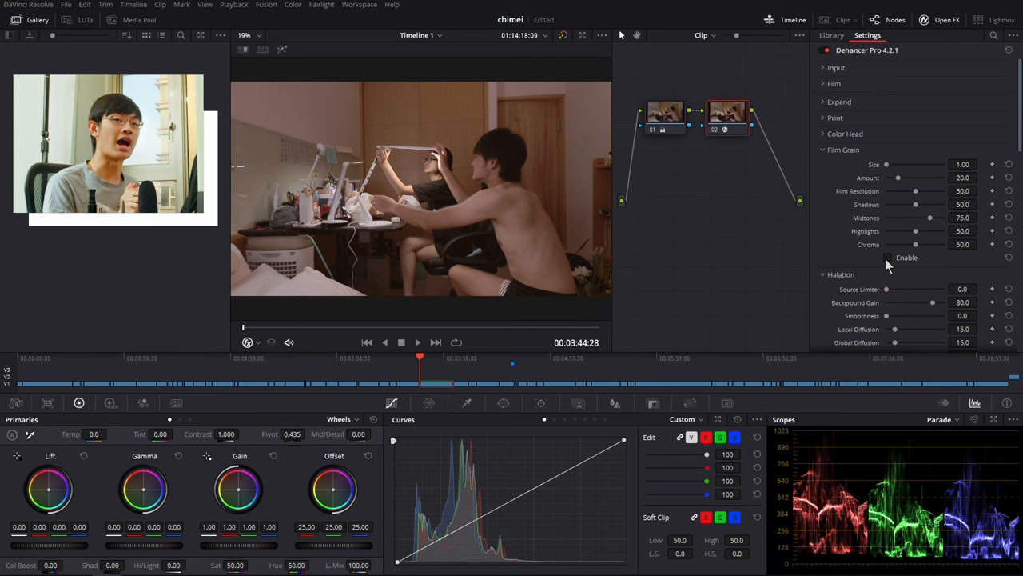
click(887, 256)
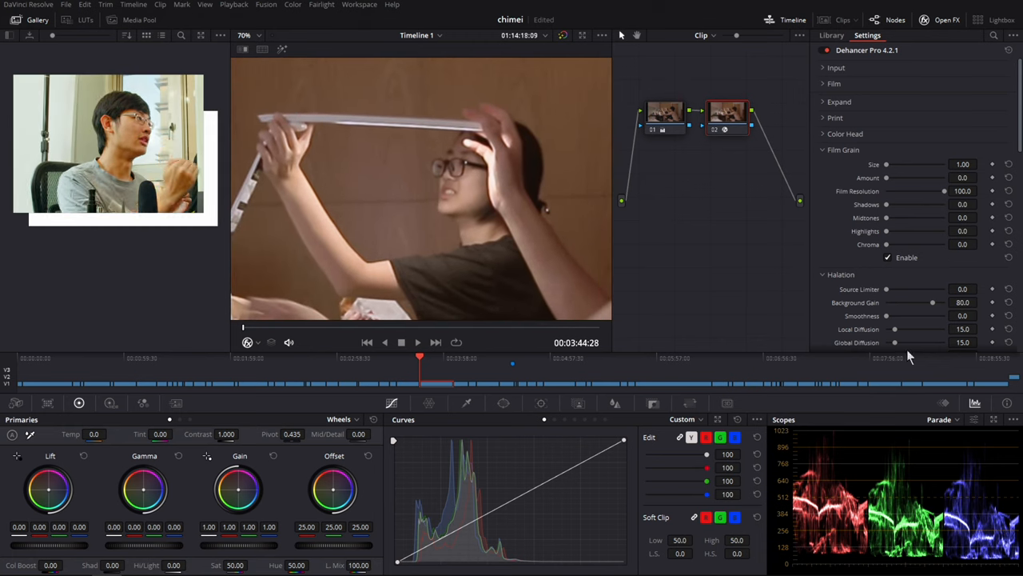
click(887, 256)
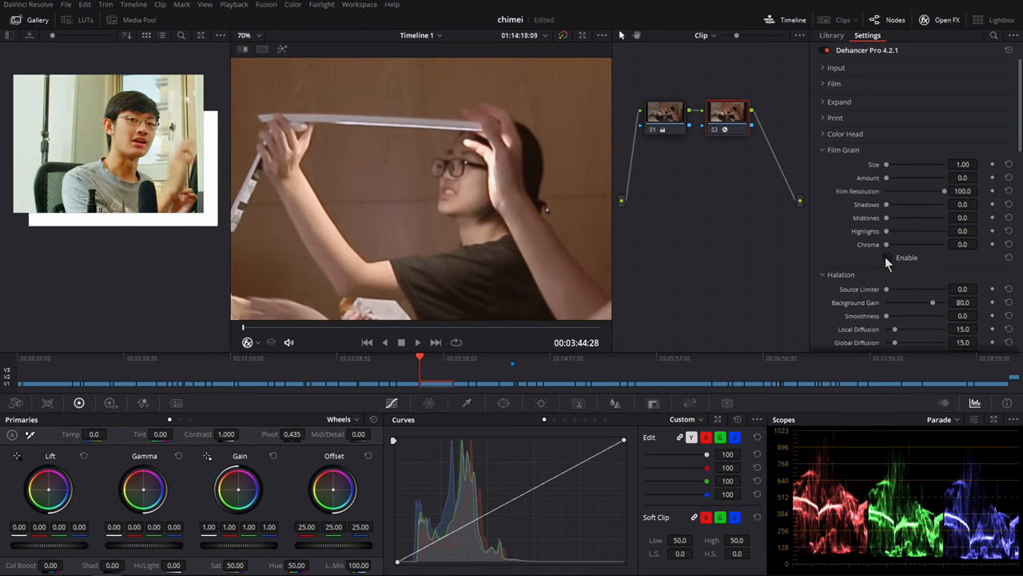
click(886, 256)
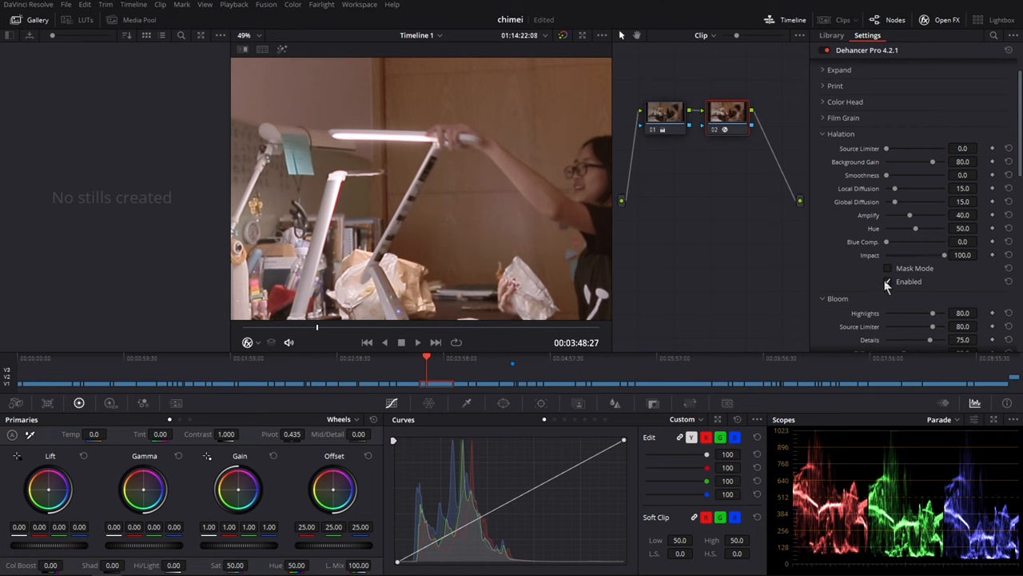
Enable halation with smoothness 30 and impact 20, then switch it off to compare
click(888, 282)
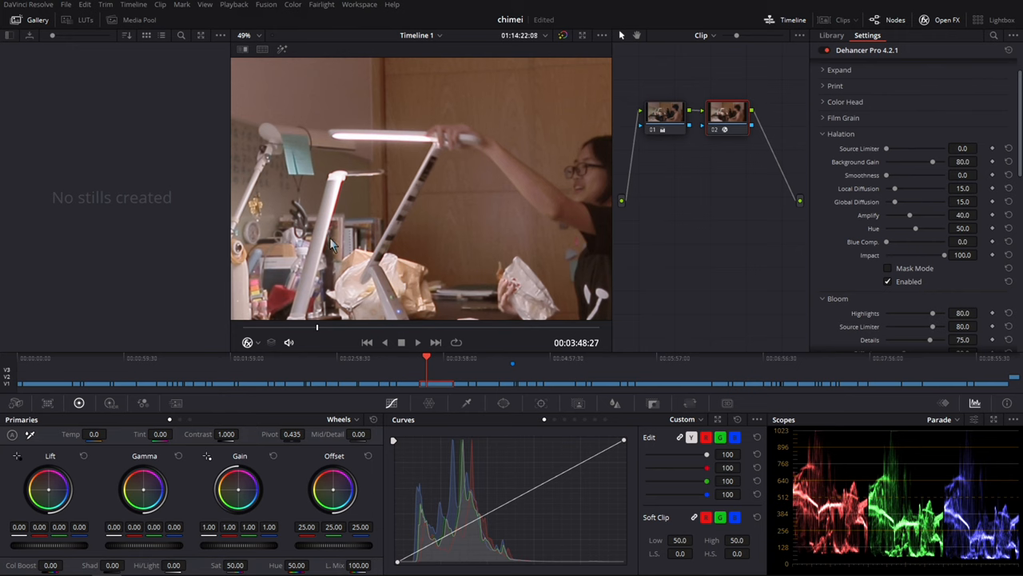
scroll(down, 3)
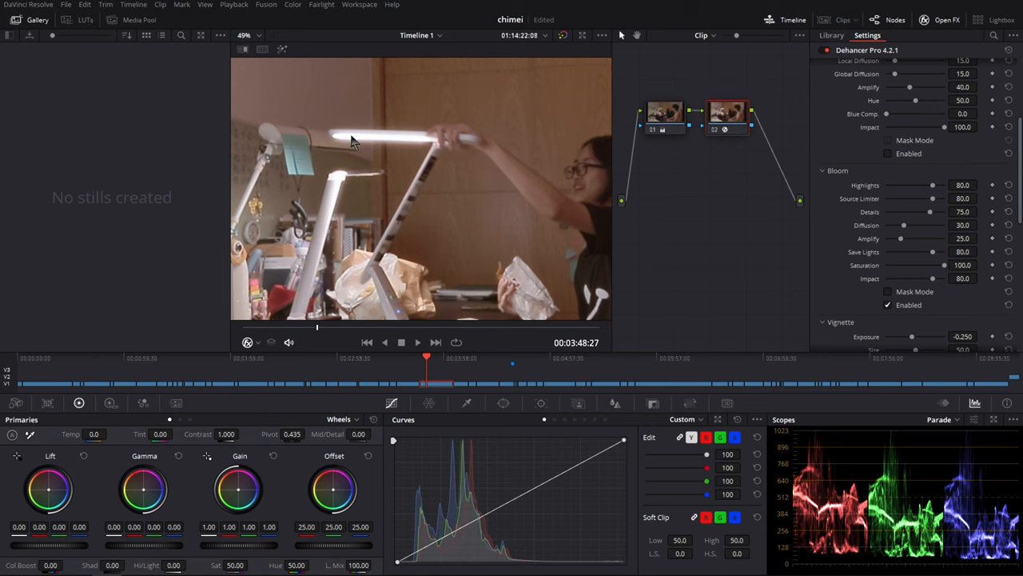
mouse_move(339, 137)
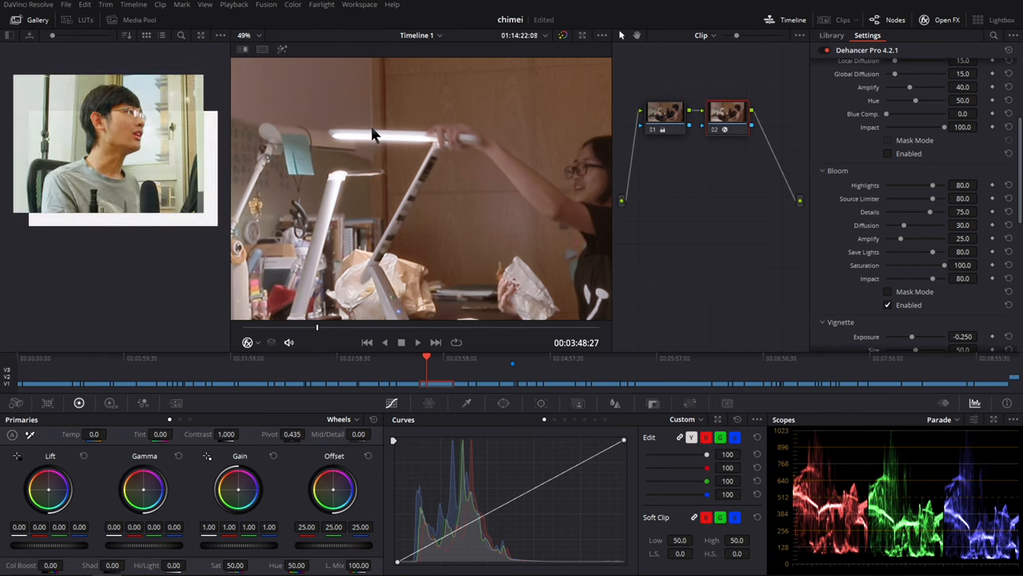
click(887, 304)
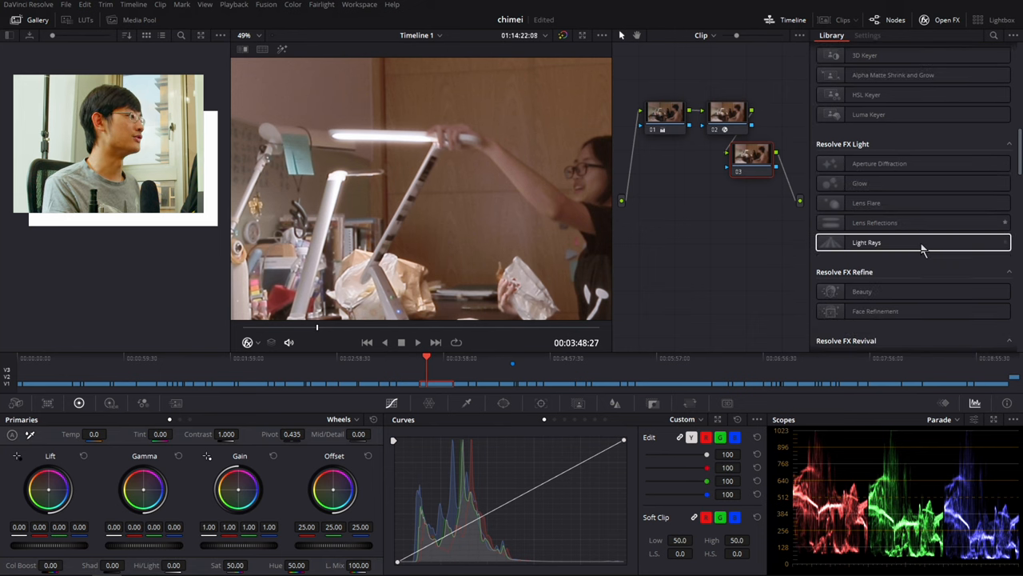
click(882, 35)
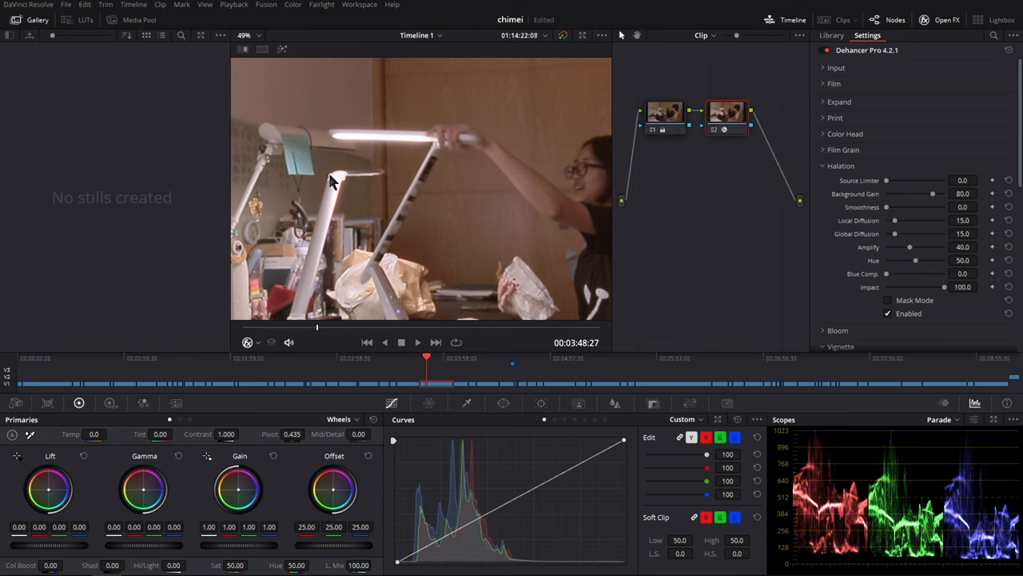
mouse_move(490, 243)
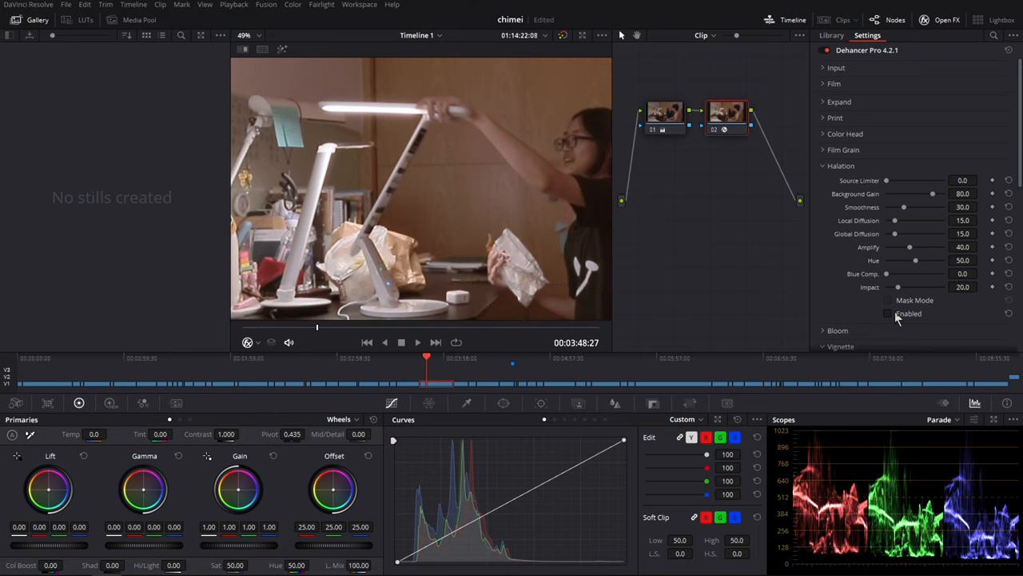
click(887, 313)
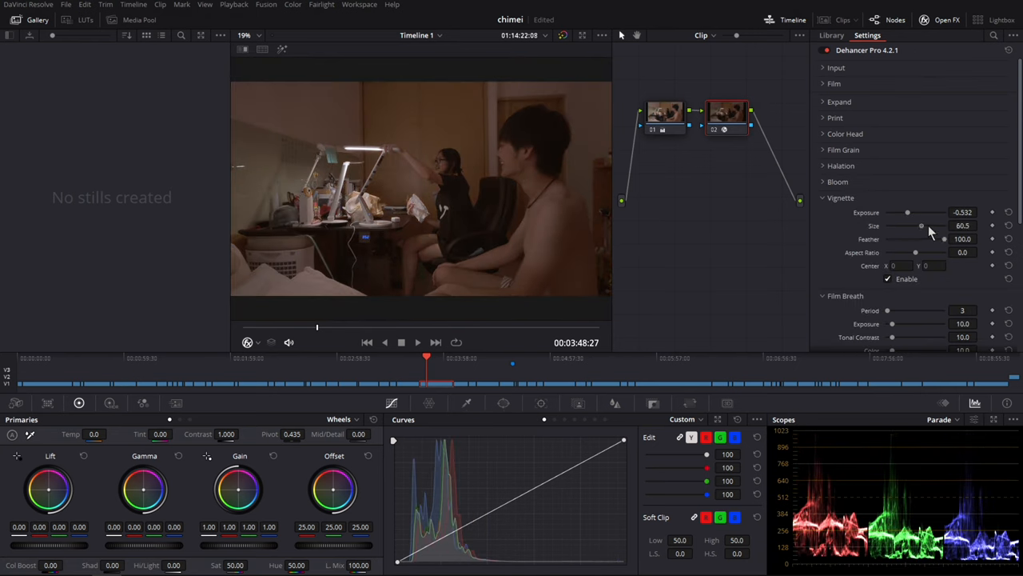
Adjust the vignette size and scrub the timeline to check other shots
drag(921, 225, 943, 226)
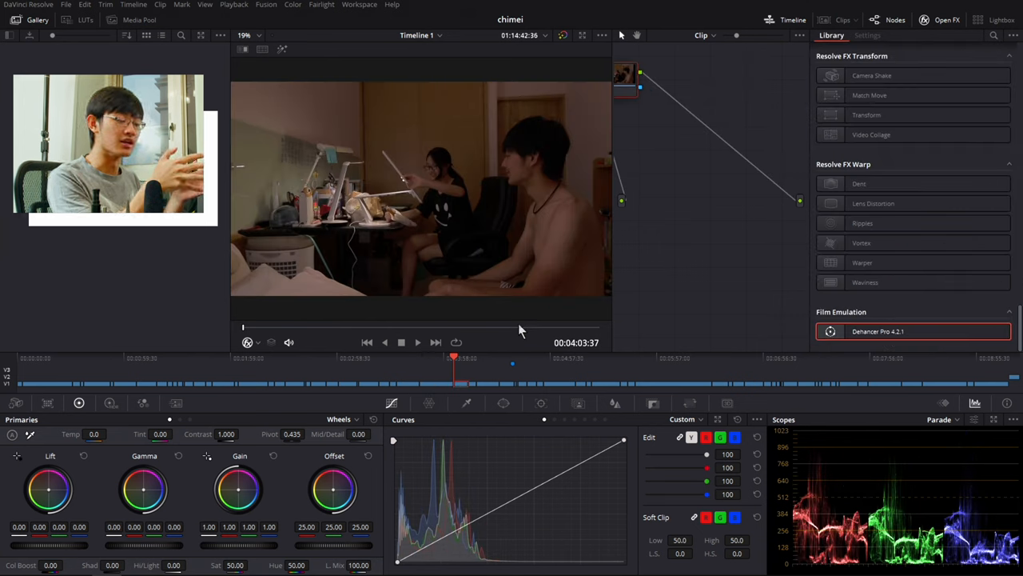
click(419, 358)
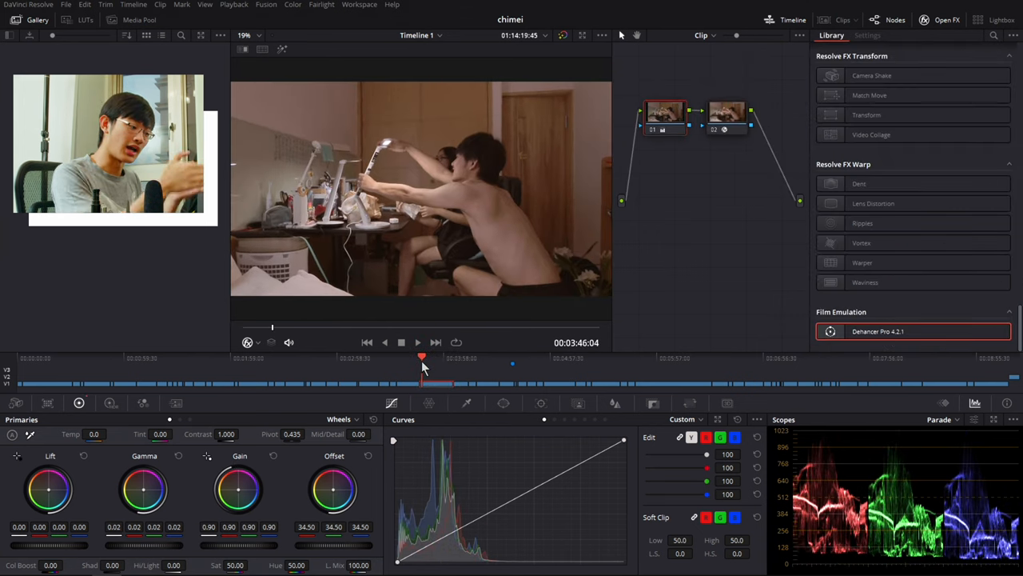
drag(422, 358, 419, 358)
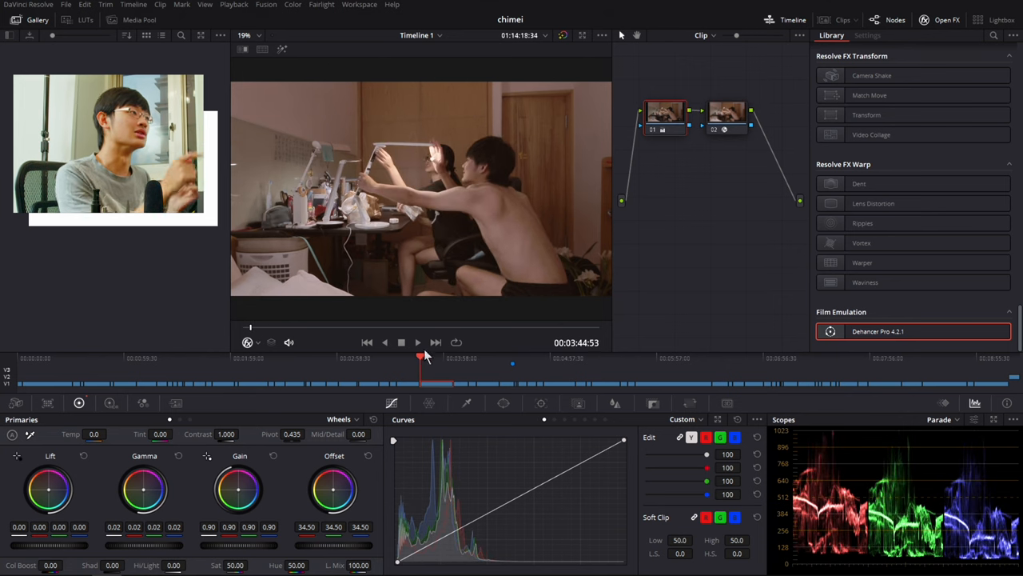
click(422, 358)
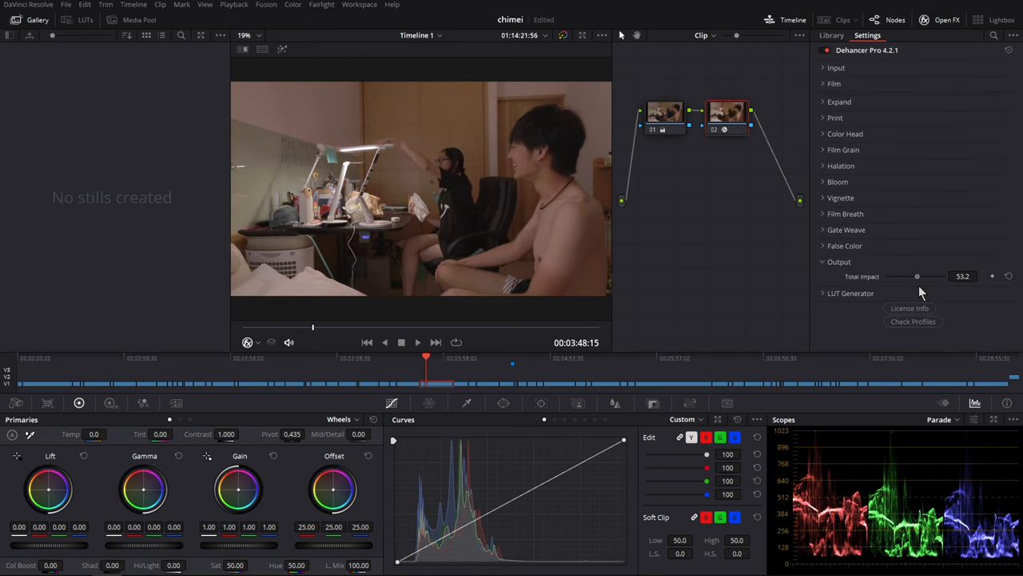
Raise the output Tone Impact to about 61
drag(918, 275, 920, 275)
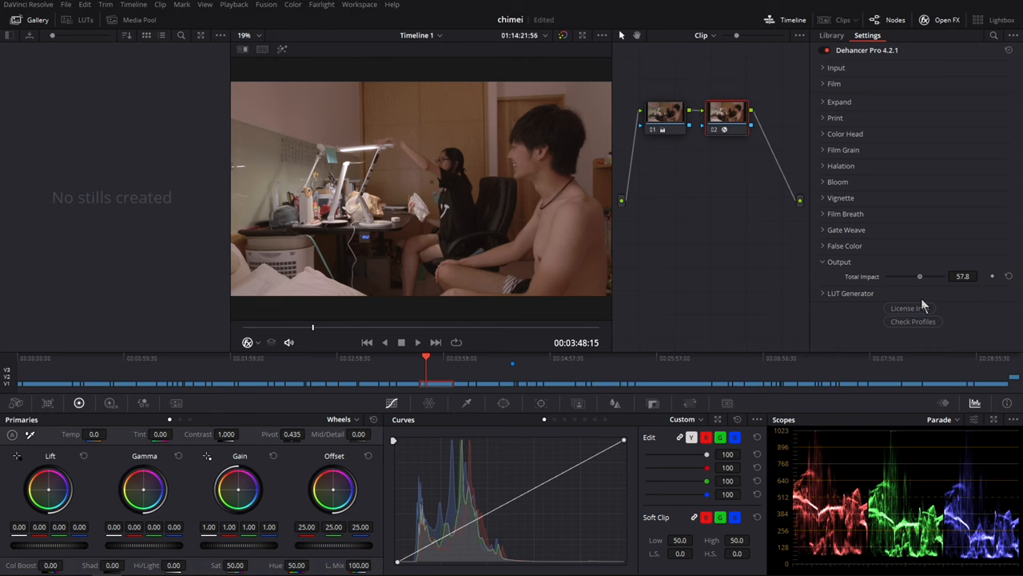
drag(919, 275, 921, 275)
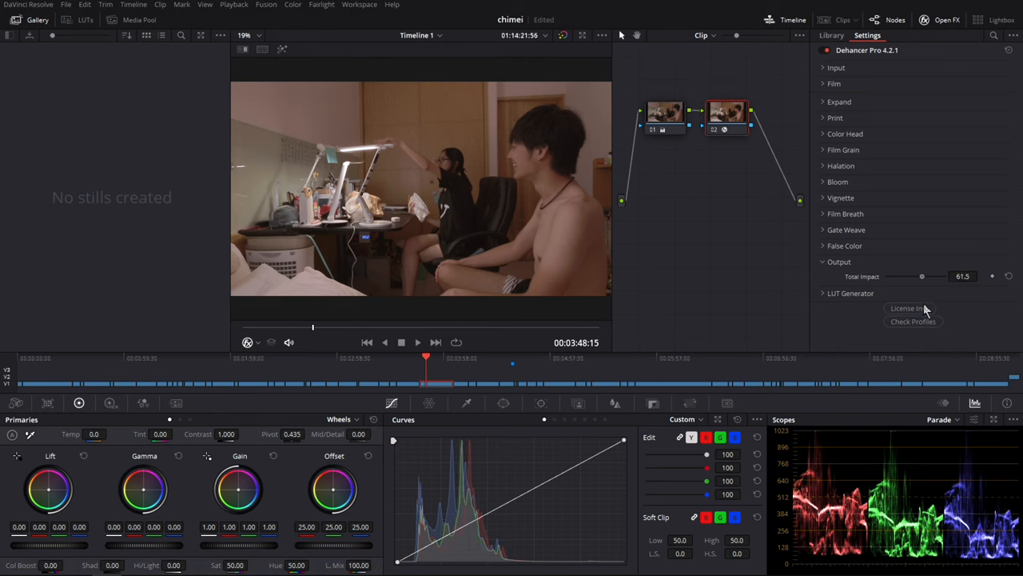
click(844, 247)
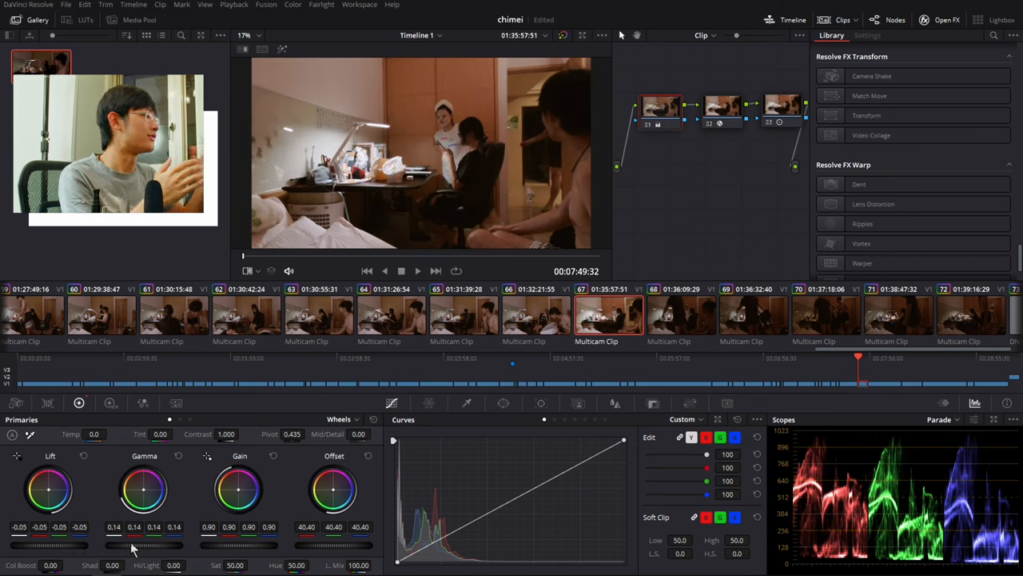
Raise the third node's gamma to 0.17 to brighten the midtones
drag(120, 545, 144, 545)
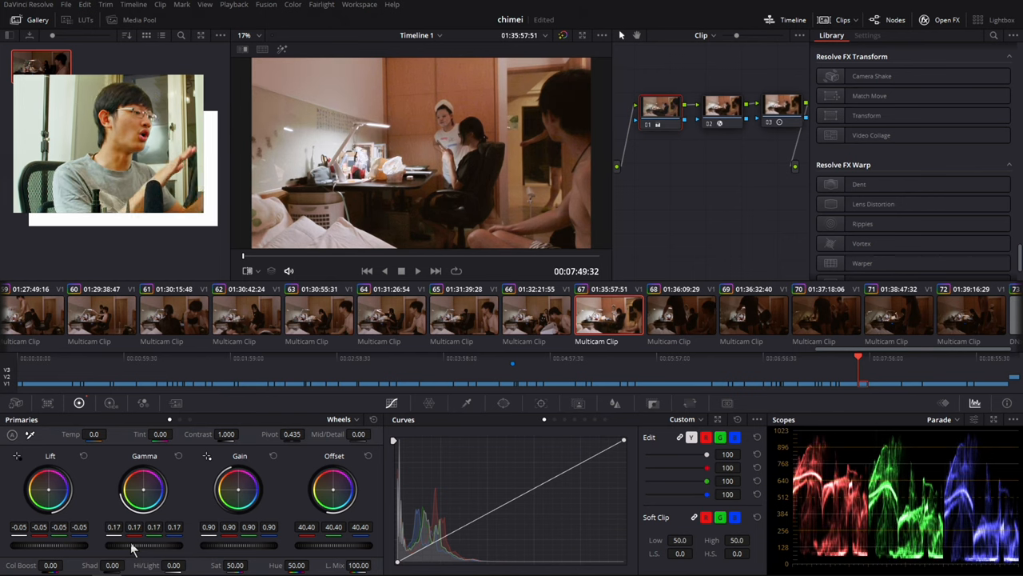